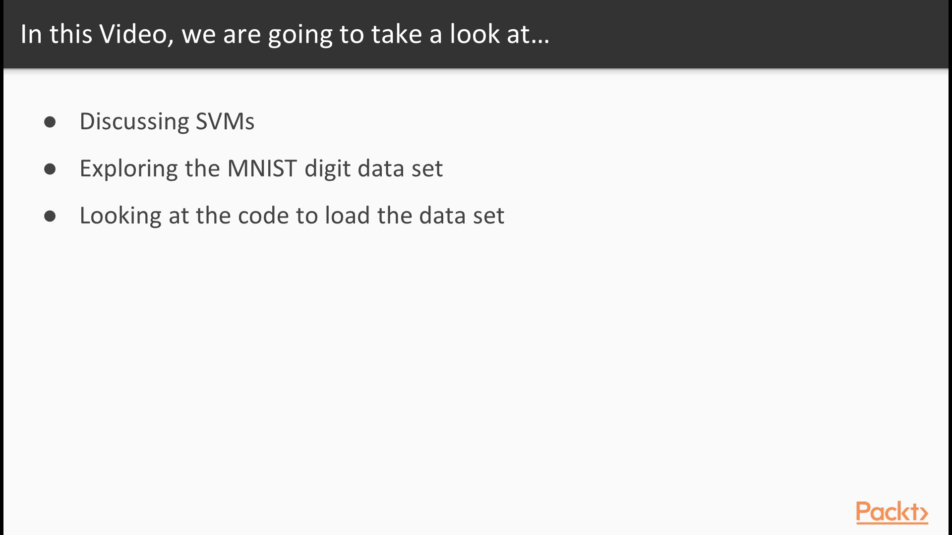
Advance past the overview slide toward the MNIST download script.
key("Right")
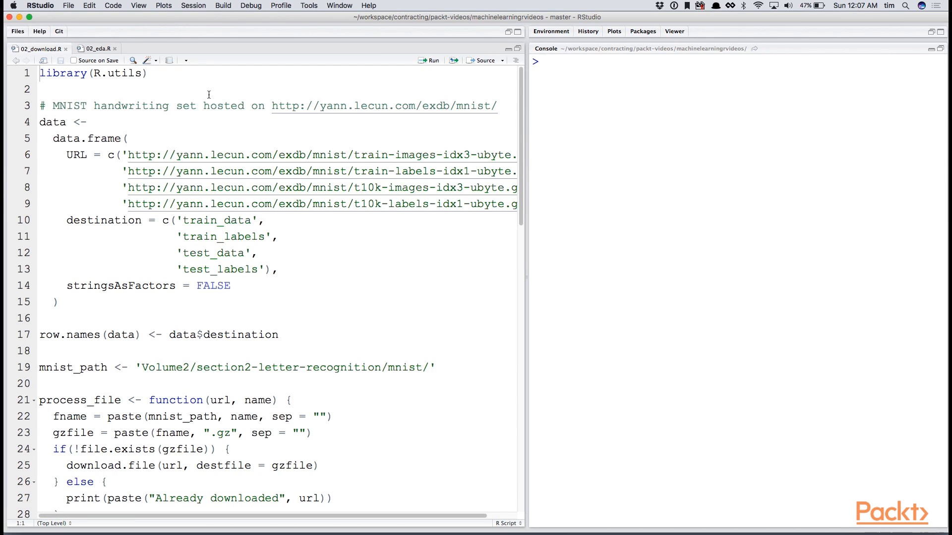
Switch to 02_eda.R and source the download script to load the MNIST files.
left_click(544, 61)
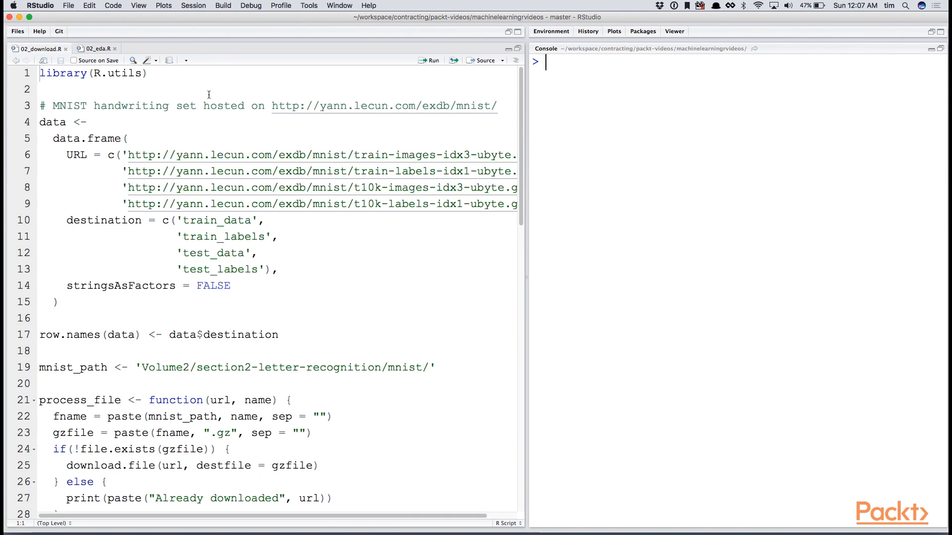
left_click(95, 49)
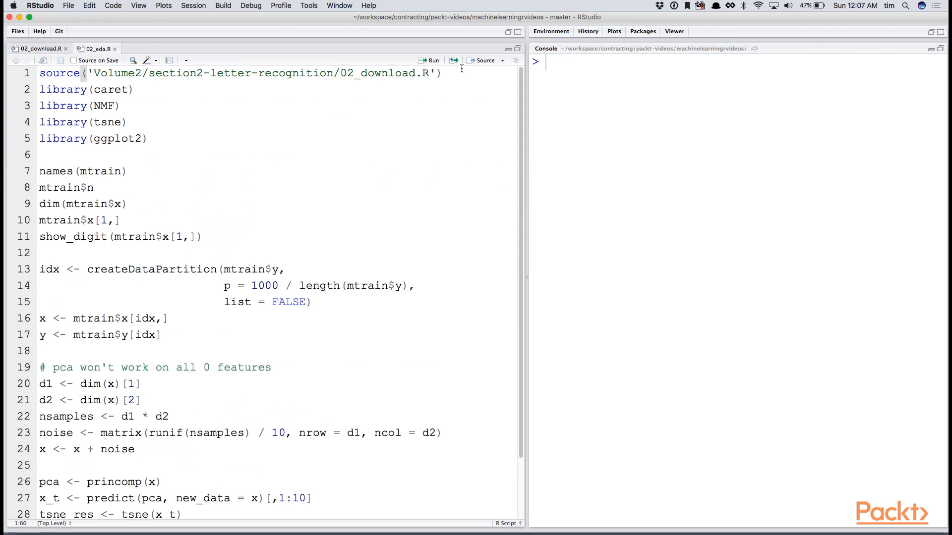
left_click(430, 61)
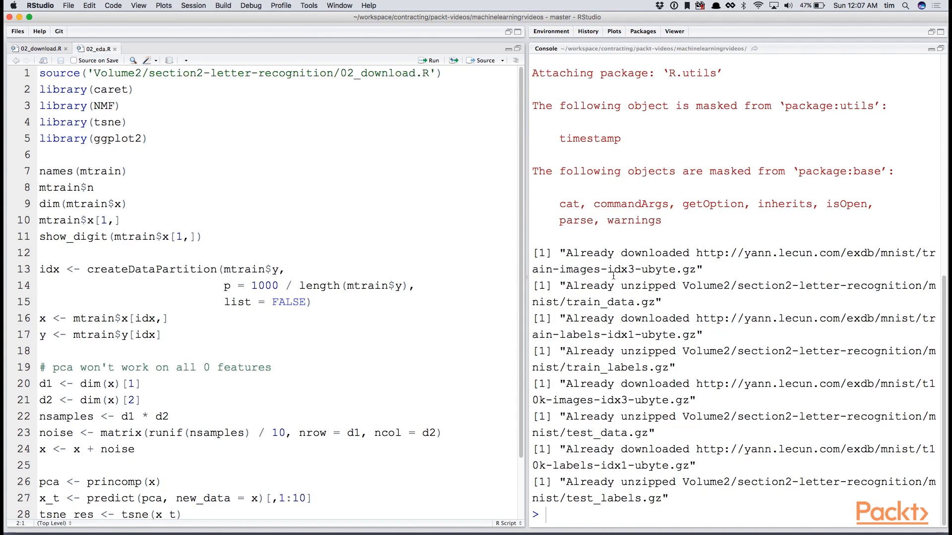
Place the cursor at the top of the exploration code to step through plotting the first digit.
left_click(135, 90)
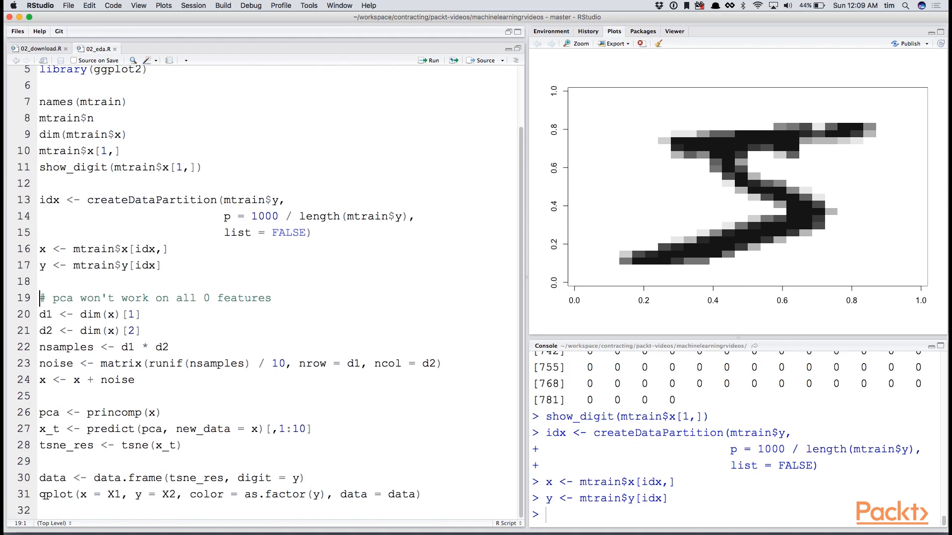
Run the noise-generation lines and print noise[0:5, 0:10] in the console.
left_click(40, 314)
type("noise[")
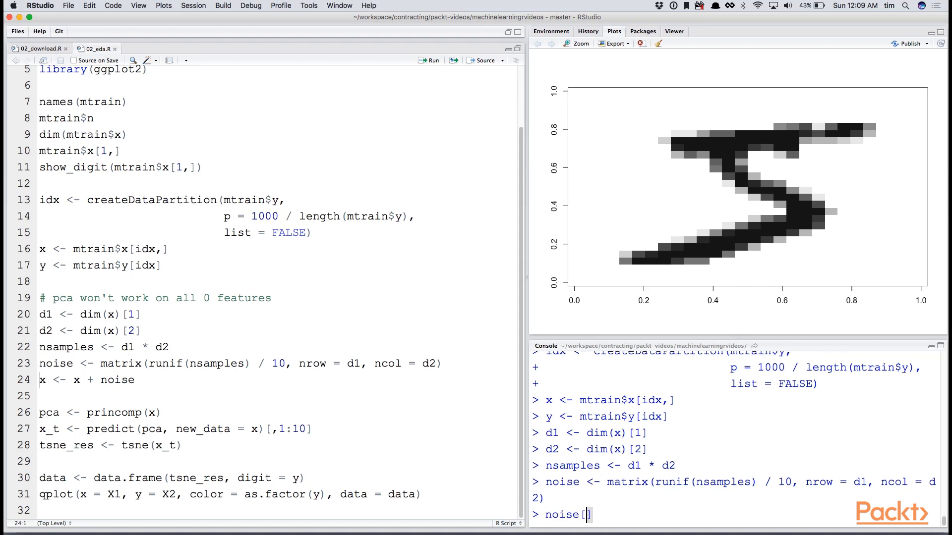
type("0,")
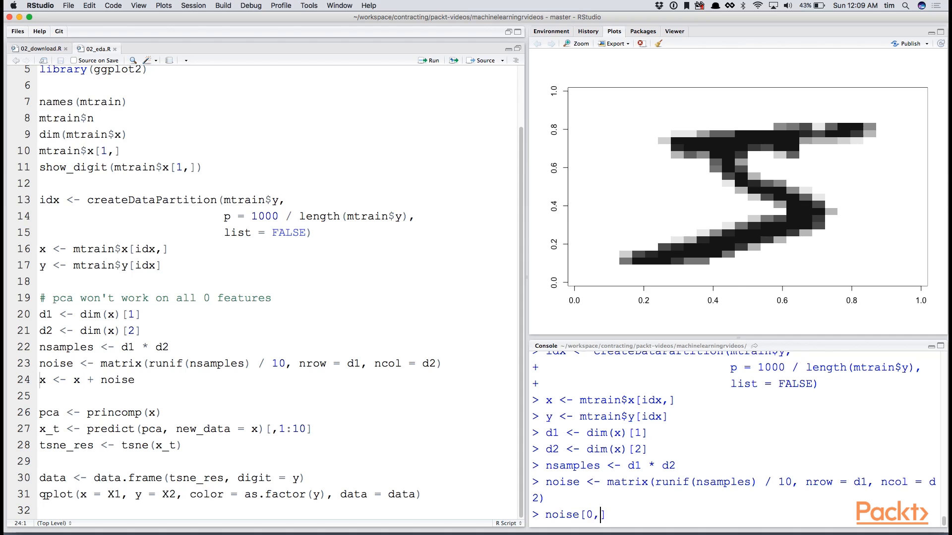
type(":5, 0")
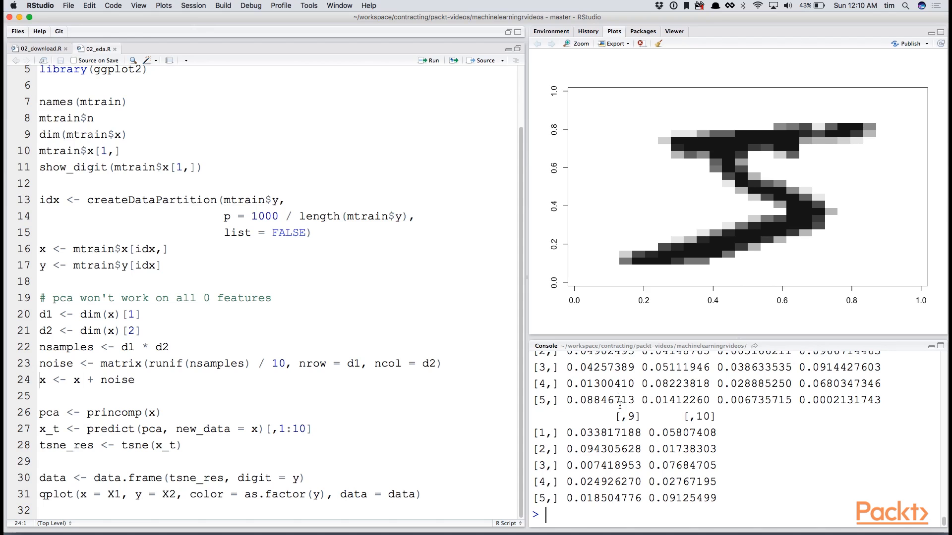
mouse_move(618, 404)
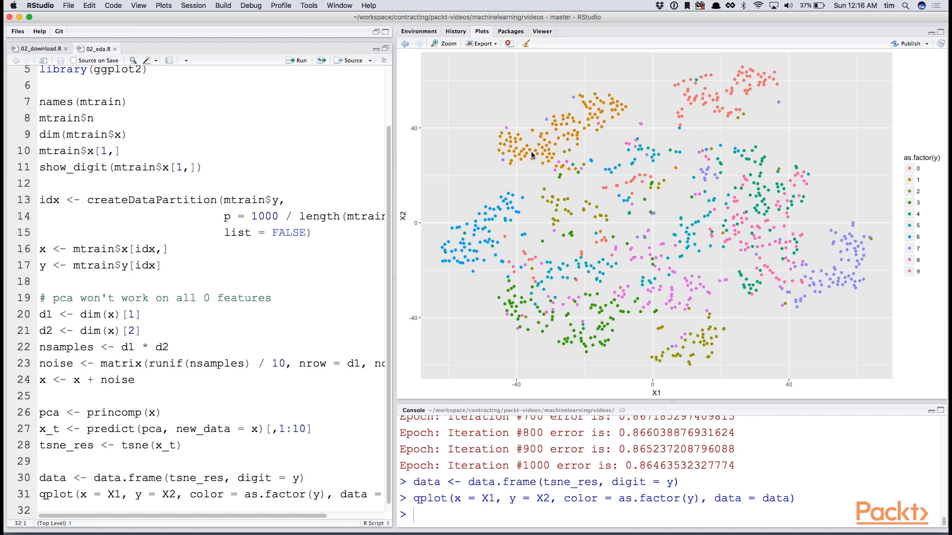
mouse_move(507, 235)
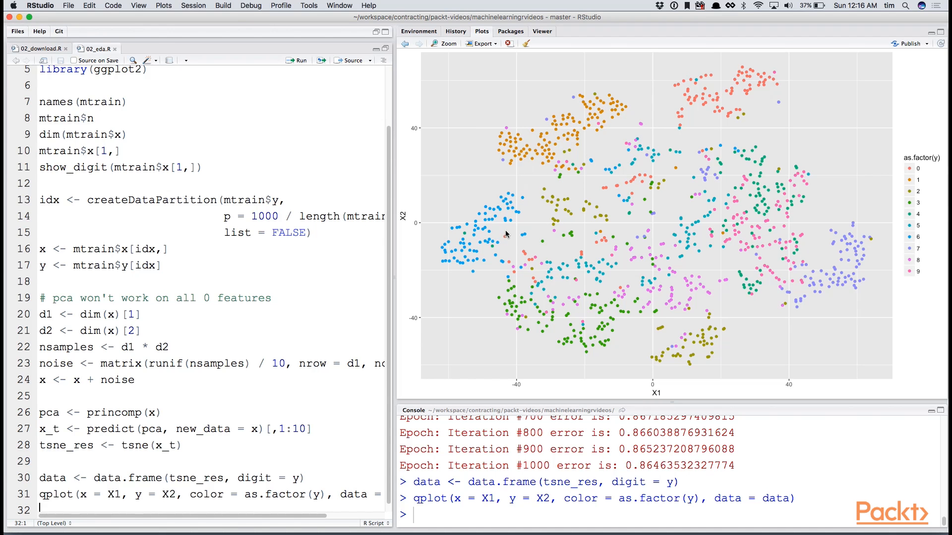
mouse_move(655, 312)
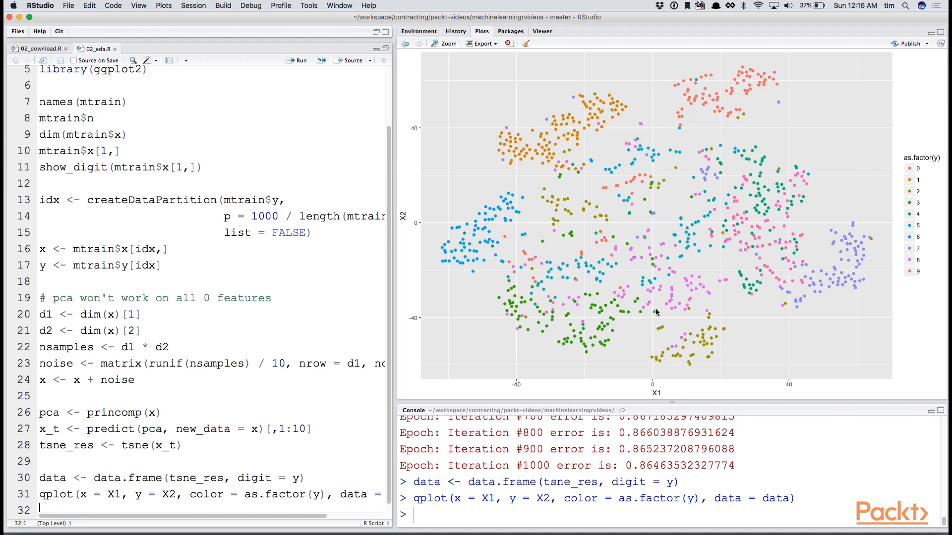
mouse_move(310, 328)
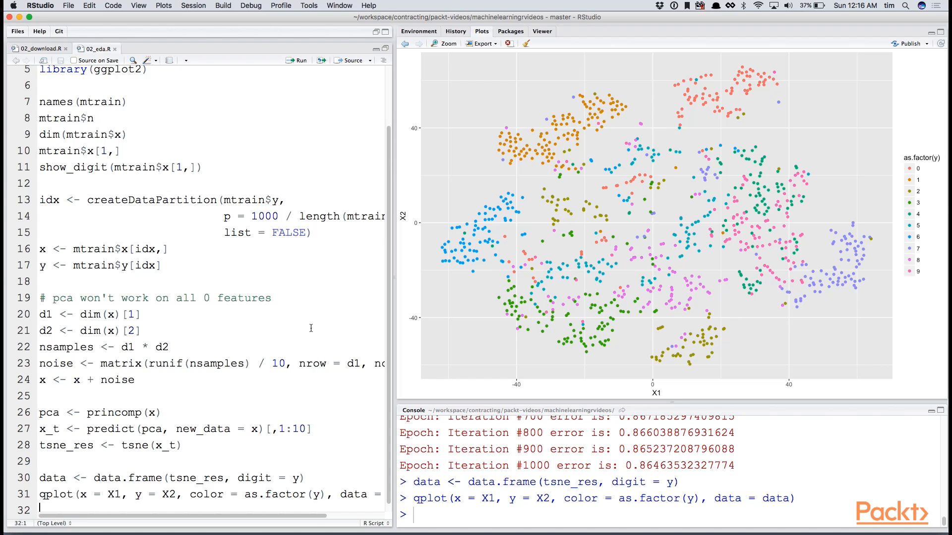